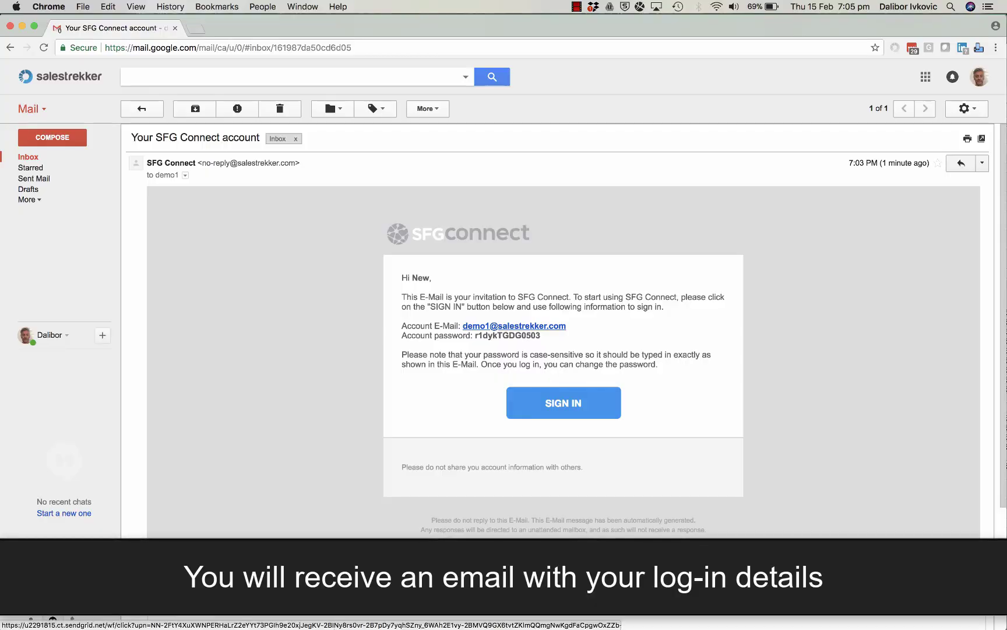
Step: Open the SFG Connect sign-in page from the invitation email and start filling the login form
{"action": "left_click", "coordinate": [563, 402]}
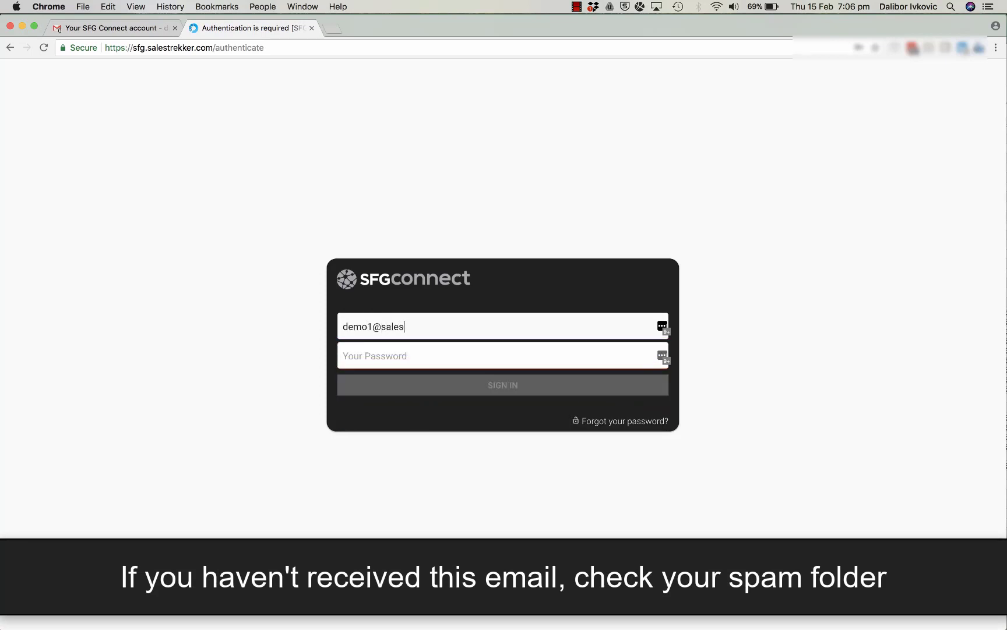
{"action": "left_click", "coordinate": [503, 385]}
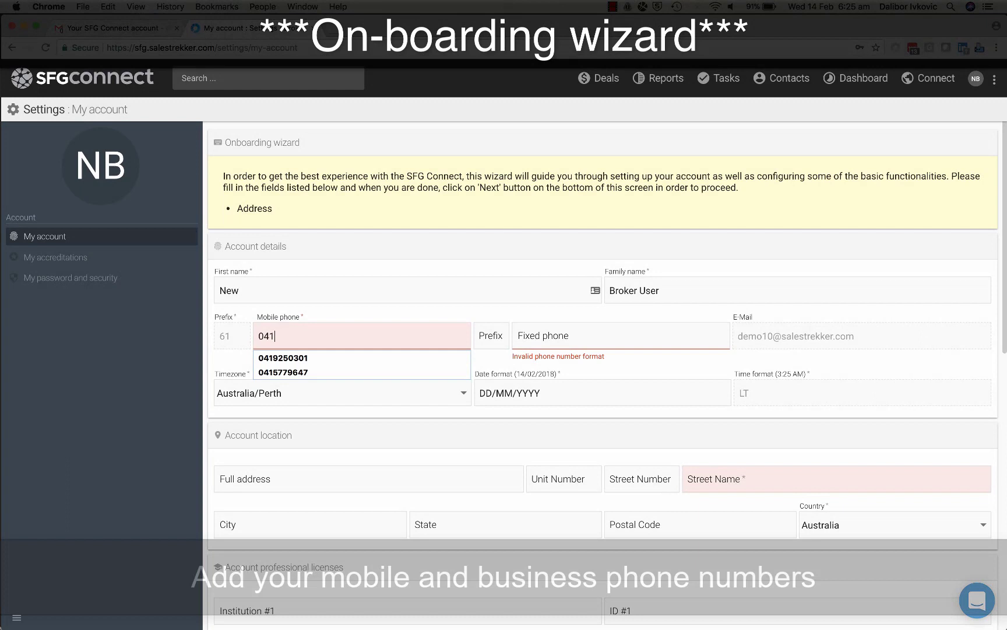
{"action": "left_click", "coordinate": [283, 357]}
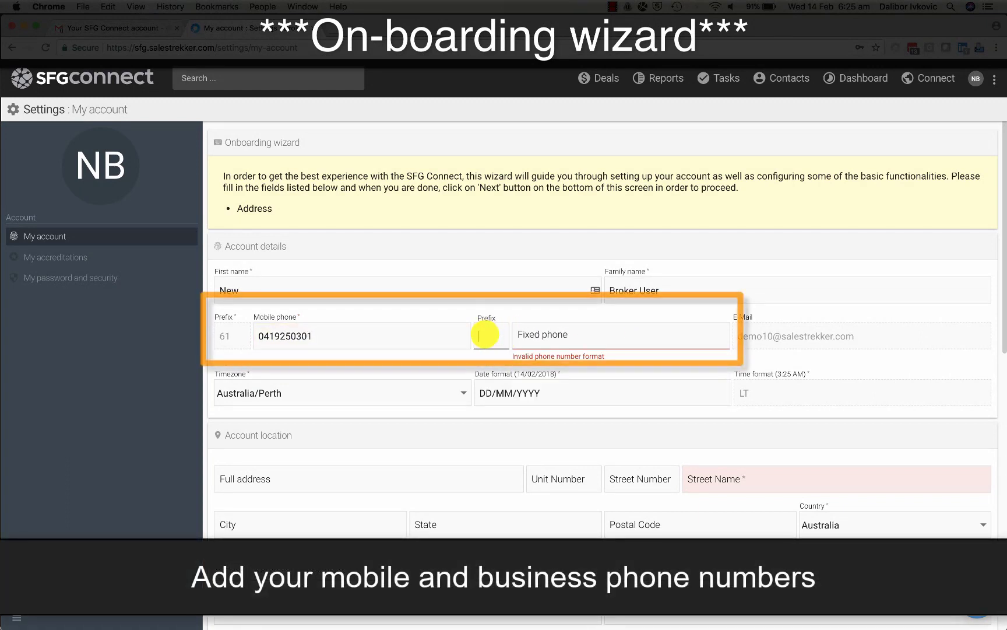
{"action": "left_click", "coordinate": [490, 336]}
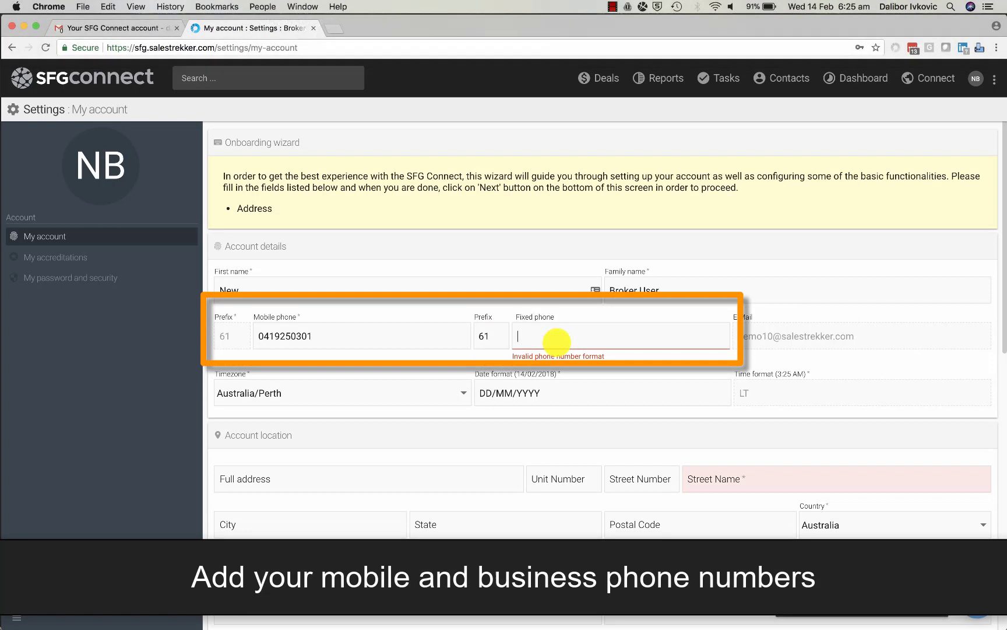
{"action": "type", "text": "0299998888"}
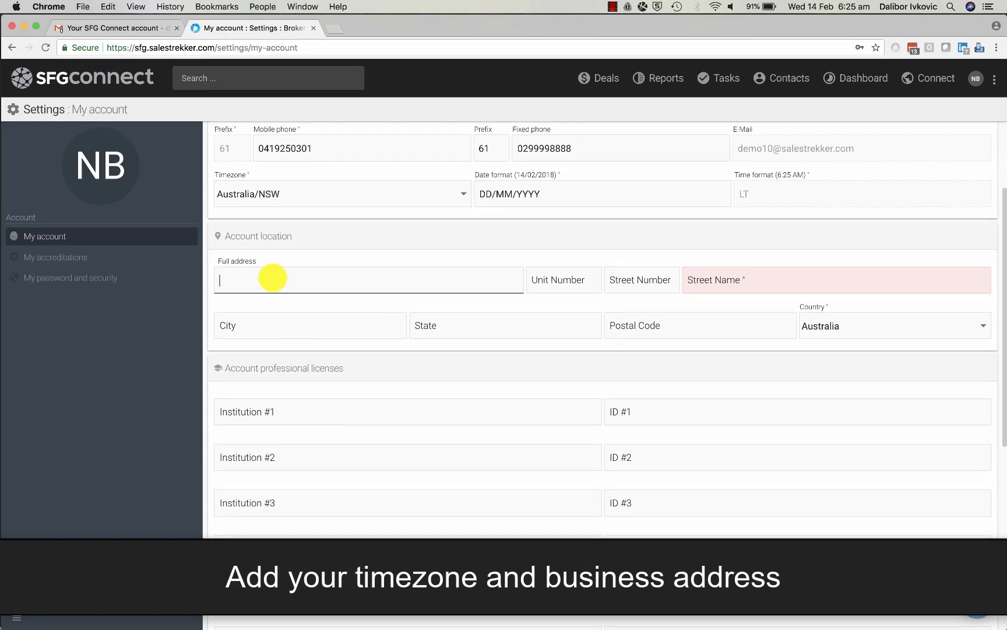
{"action": "type", "text": "200"}
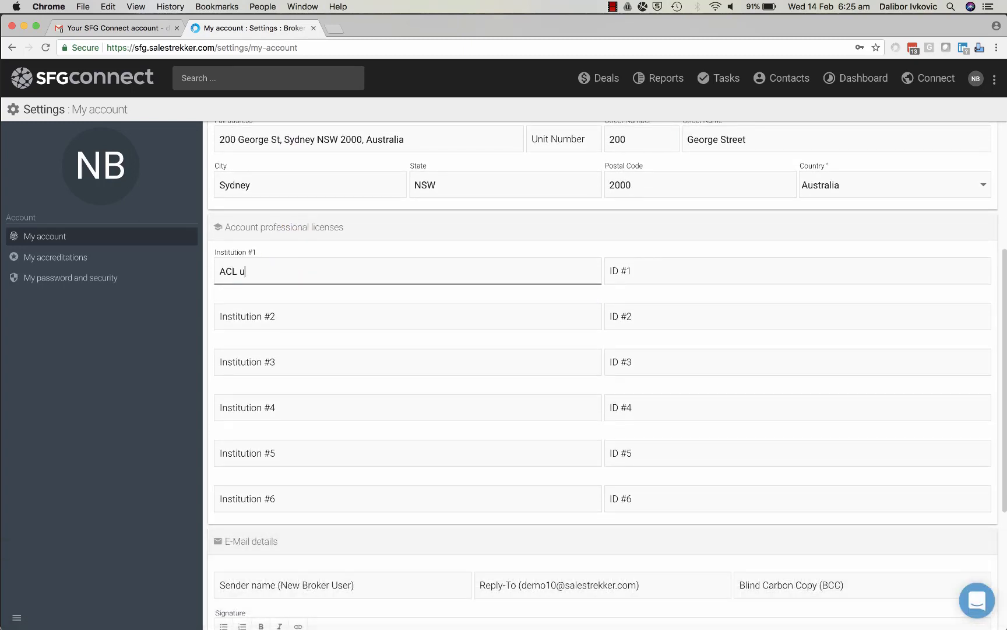
Step: Enter licence #1 with institution 'ACL holder here' and ID 'ACL # here'
{"action": "type", "text": "holder here"}
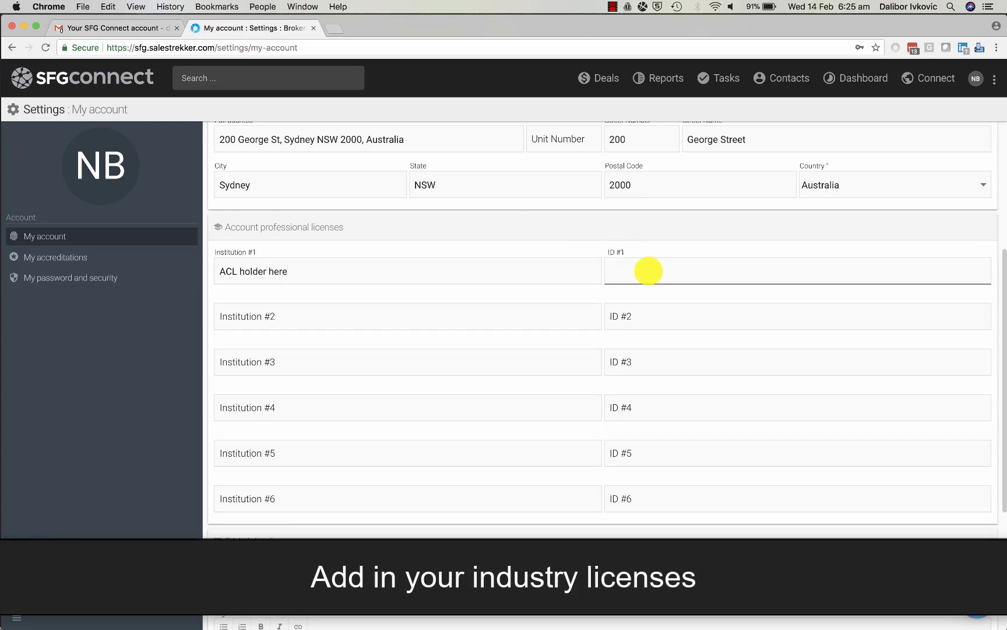
{"action": "type", "text": "ACL # here"}
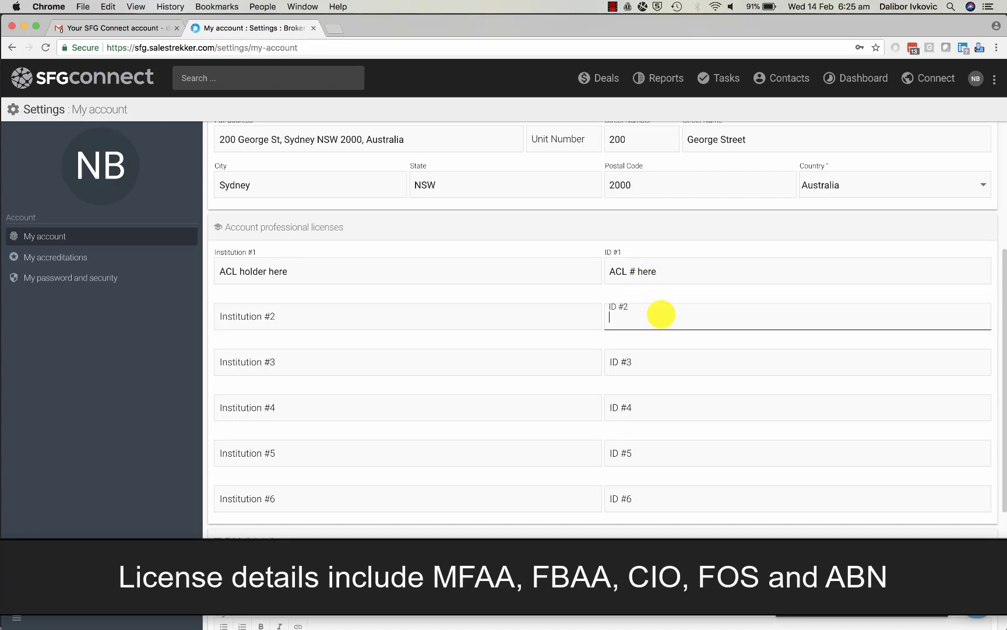
{"action": "type", "text": "CR #"}
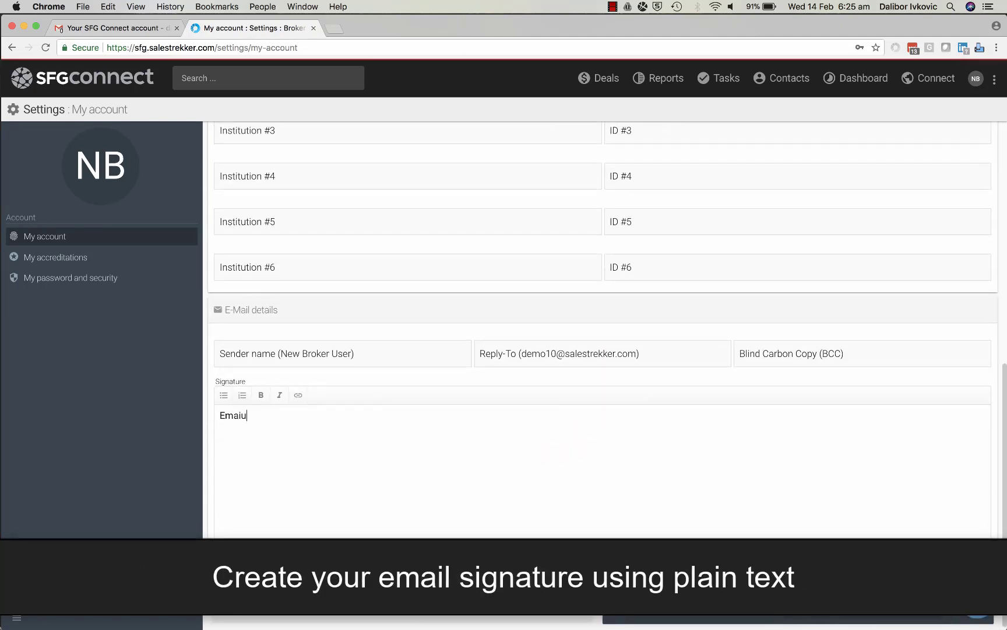
Step: Set the email signature to 'Email signature here' and advance to the accreditations step
{"action": "type", "text": "signature here"}
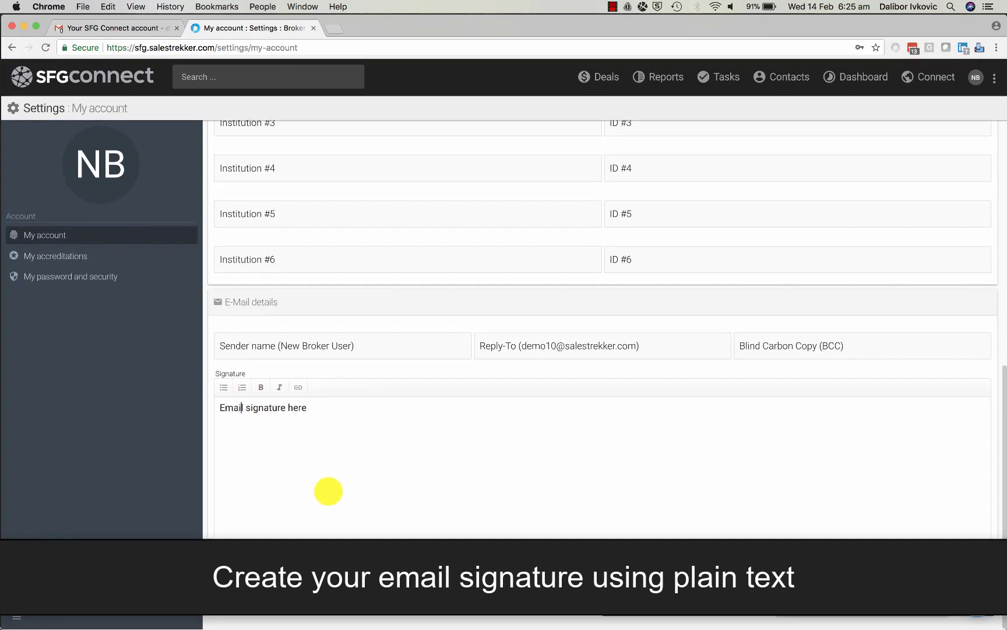
{"action": "left_click", "coordinate": [56, 257]}
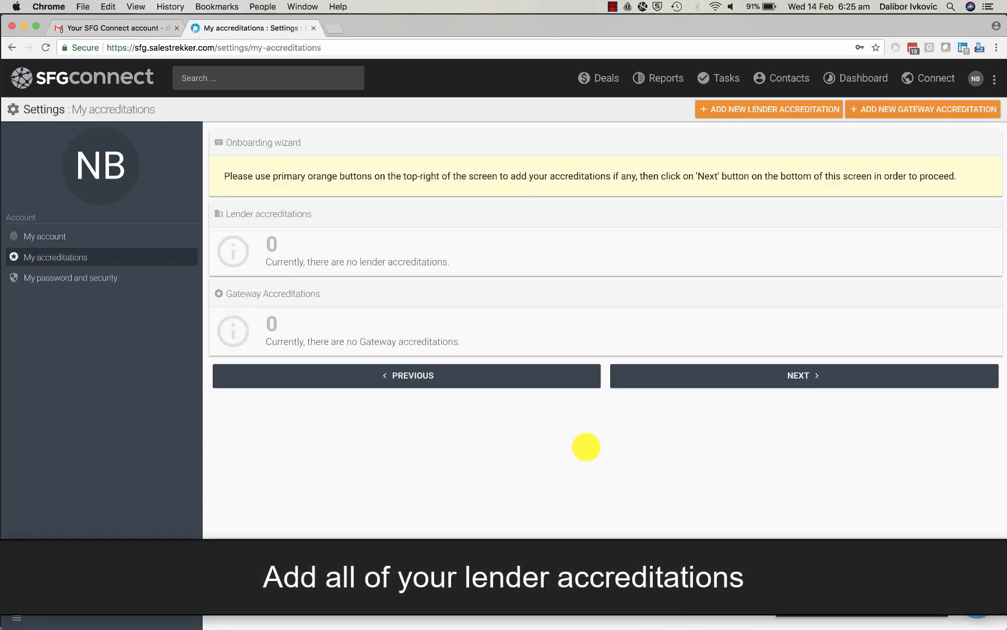
Step: Add an Adelaide Bank accreditation at 0.7% upfront and 0.15% trail, then start another lender row
{"action": "left_click", "coordinate": [768, 108]}
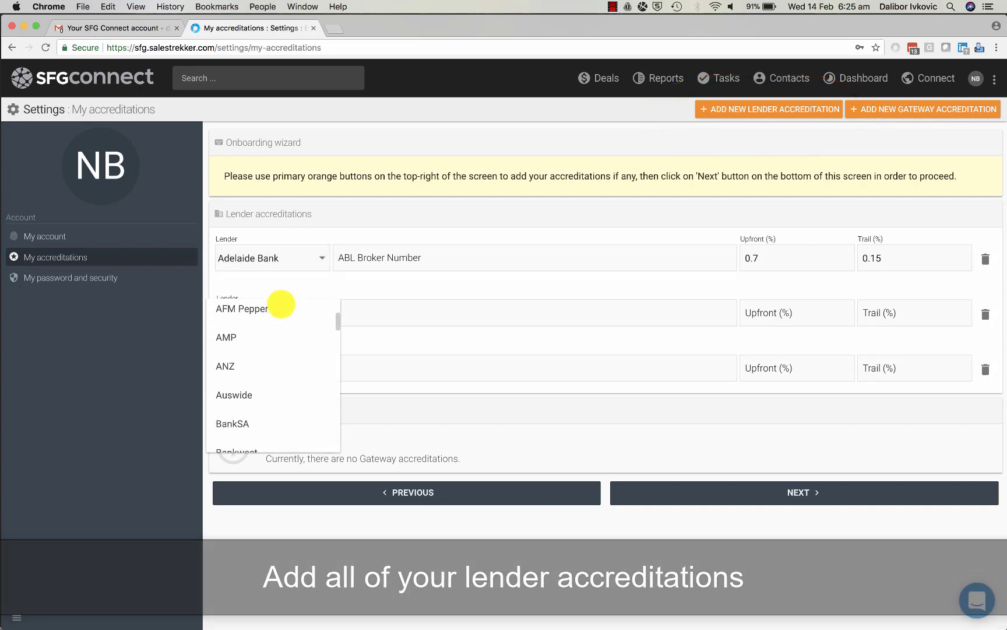
{"action": "left_click", "coordinate": [225, 366]}
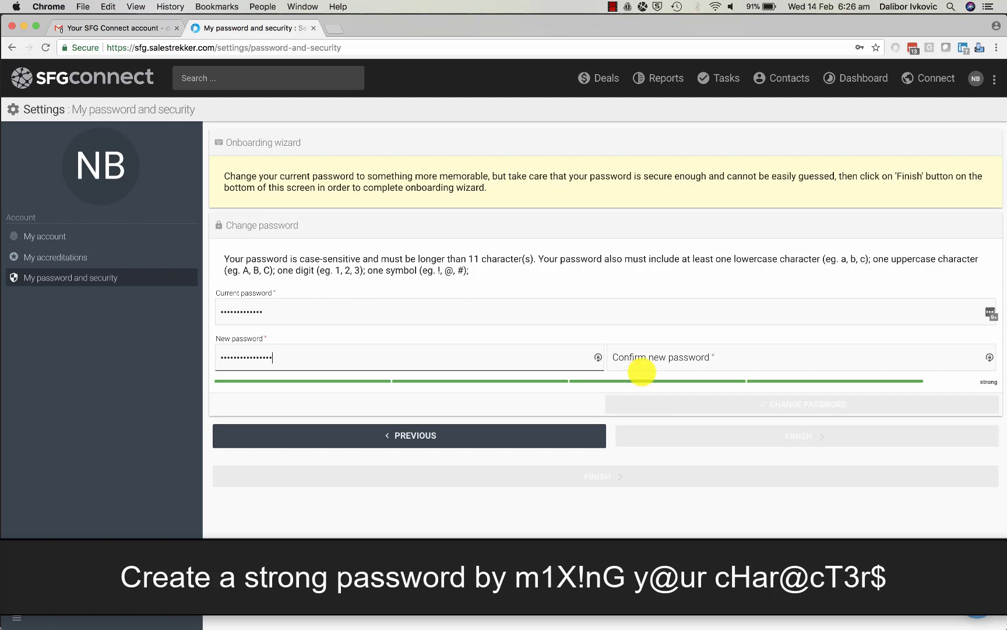
Step: Enter the current and new passwords and save the password change
{"action": "type", "text": "•••••"}
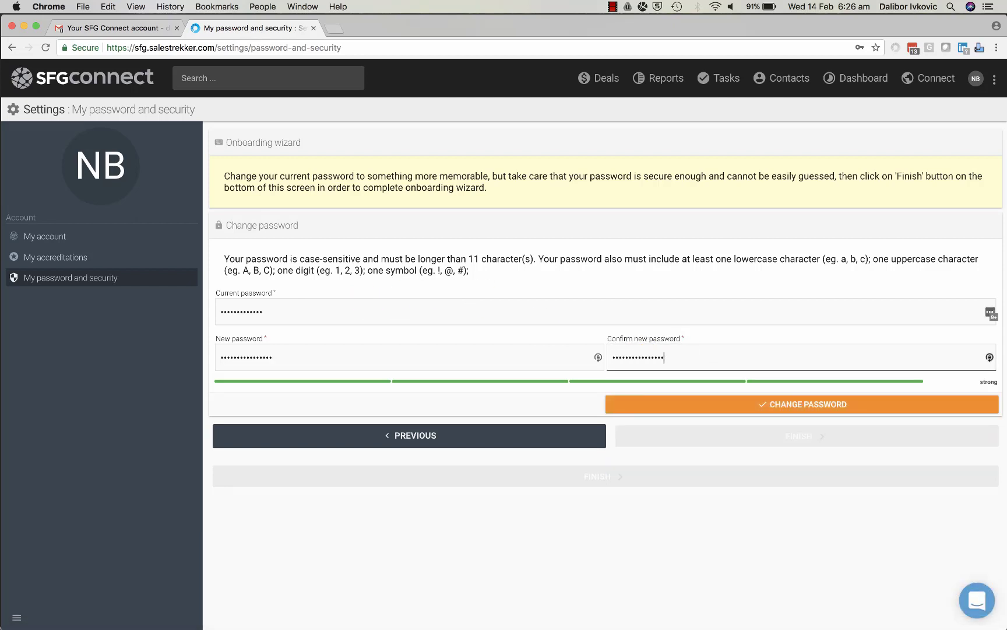
{"action": "left_click", "coordinate": [802, 404]}
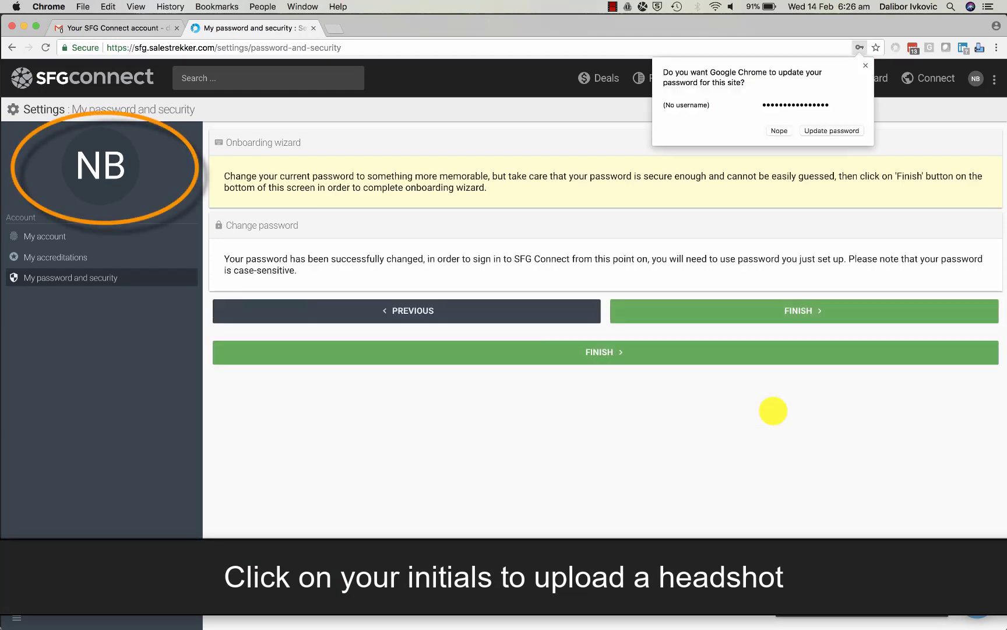